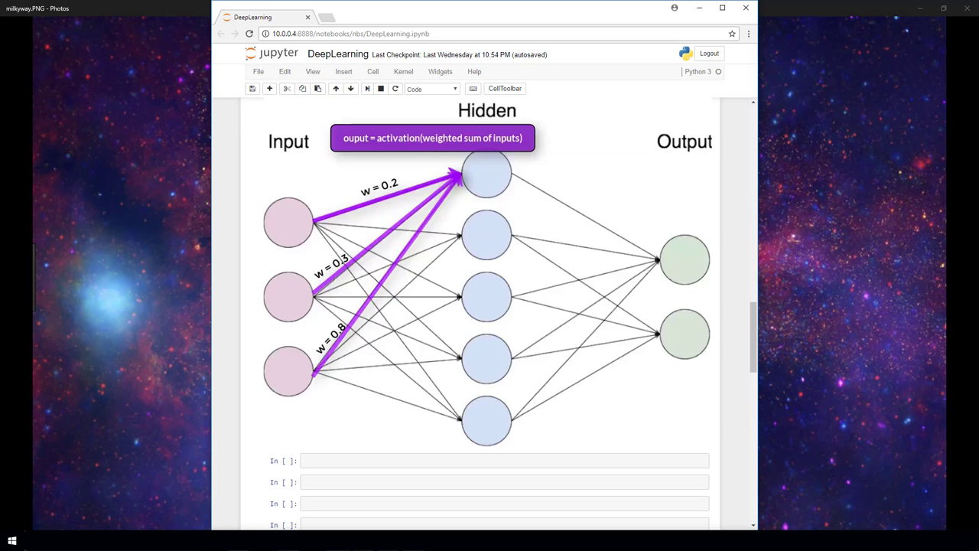
Step: Scroll down to the Activation Functions heading and the In [43] and In [44] Keras model cells
{"action": "scroll", "scroll_direction": "down", "scroll_amount": 3}
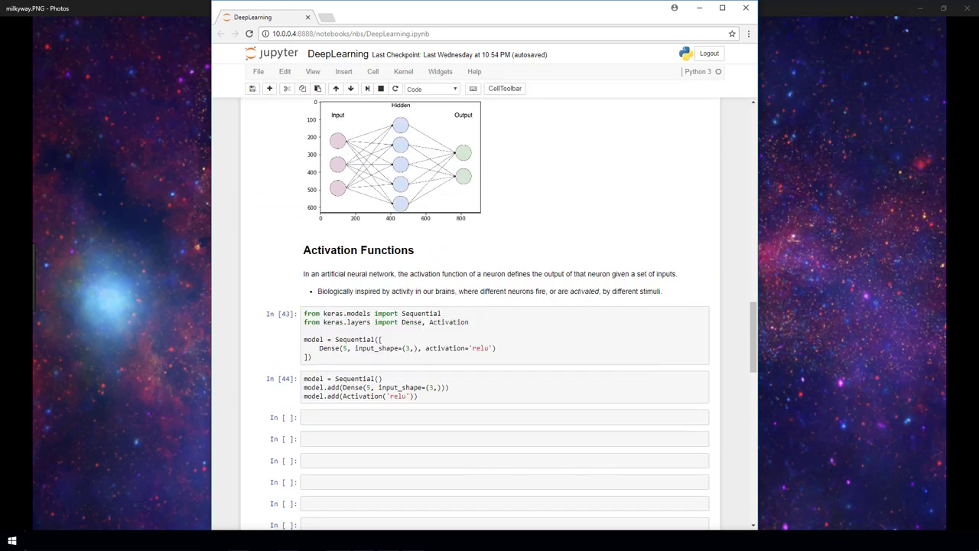
{"action": "scroll", "scroll_direction": "down", "scroll_amount": 3}
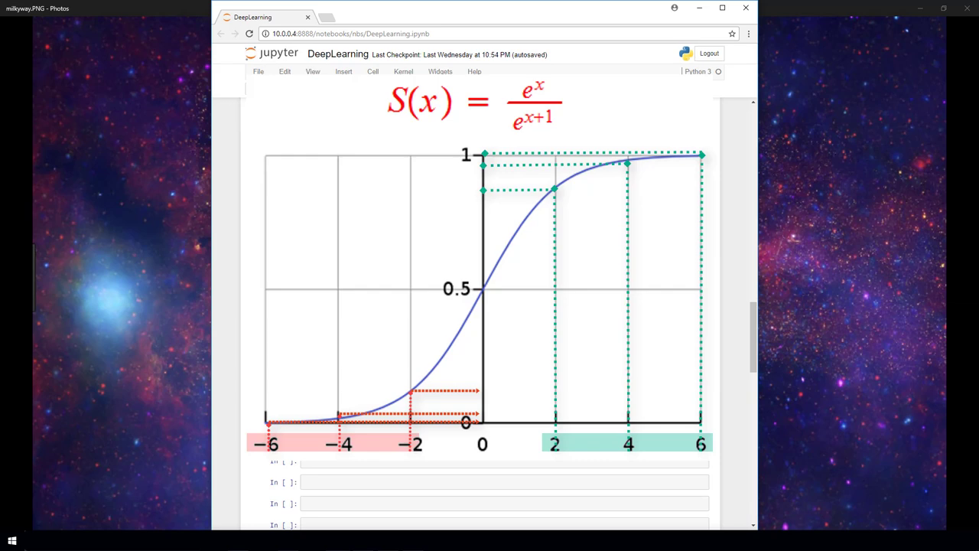
{"action": "scroll", "scroll_direction": "down", "scroll_amount": 3}
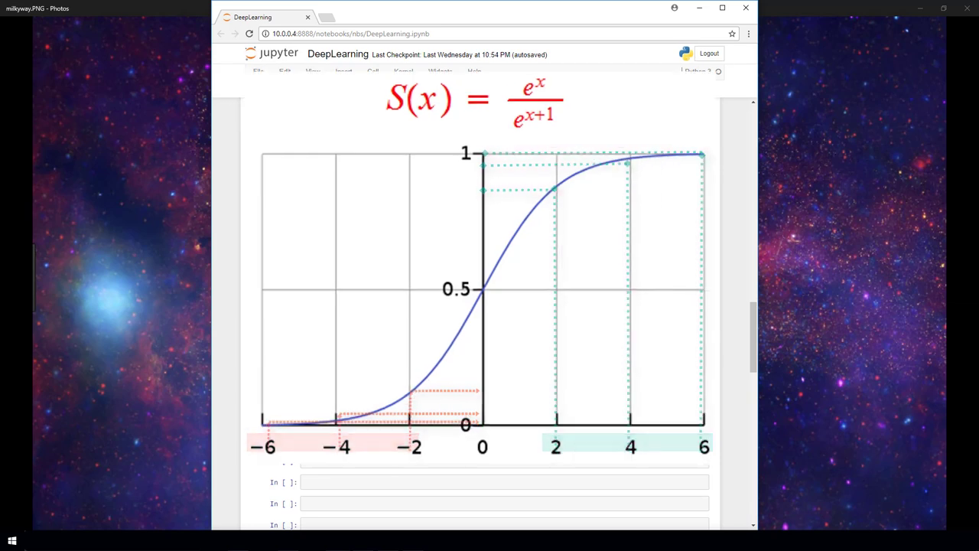
{"action": "scroll", "scroll_direction": "down", "scroll_amount": 3}
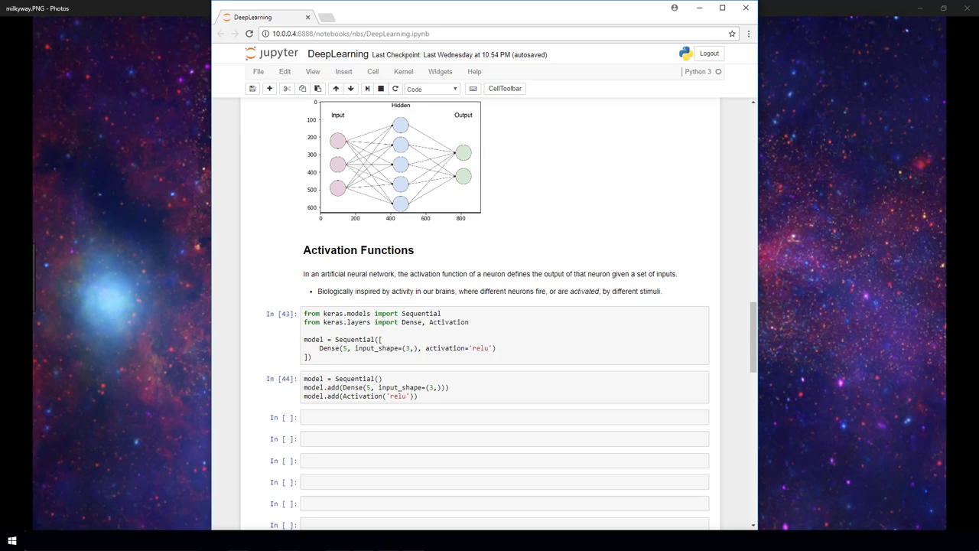
{"action": "scroll", "scroll_direction": "down", "scroll_amount": 3}
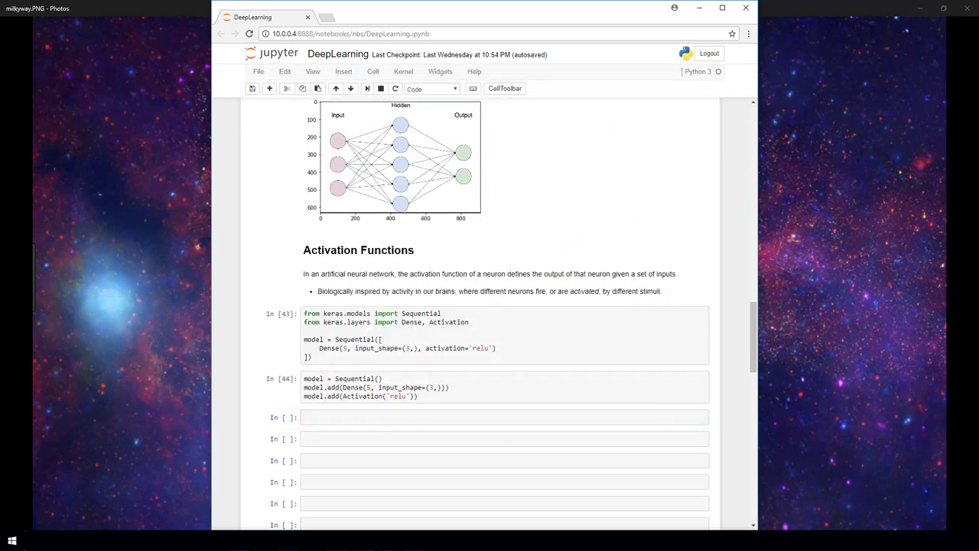
{"action": "left_click", "coordinate": [498, 337]}
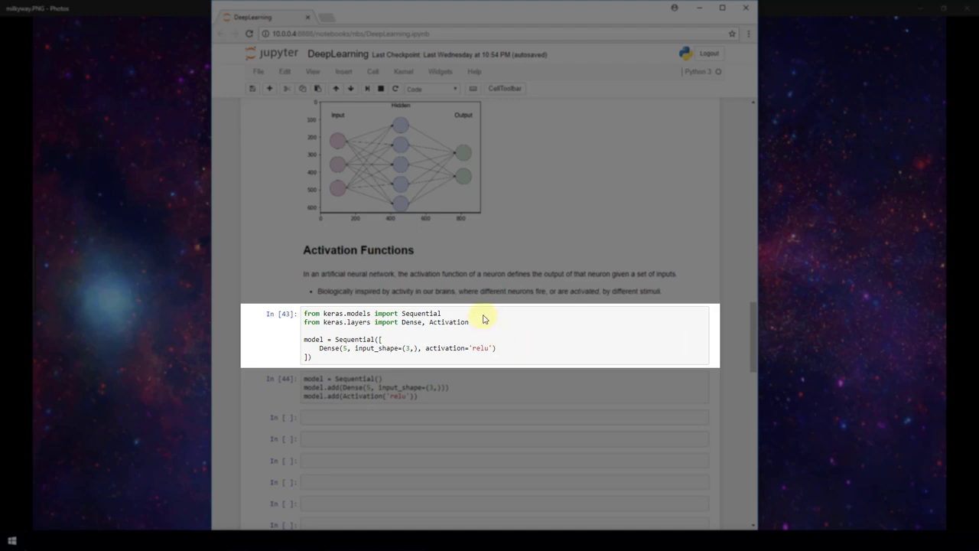
{"action": "mouse_move", "coordinate": [482, 326]}
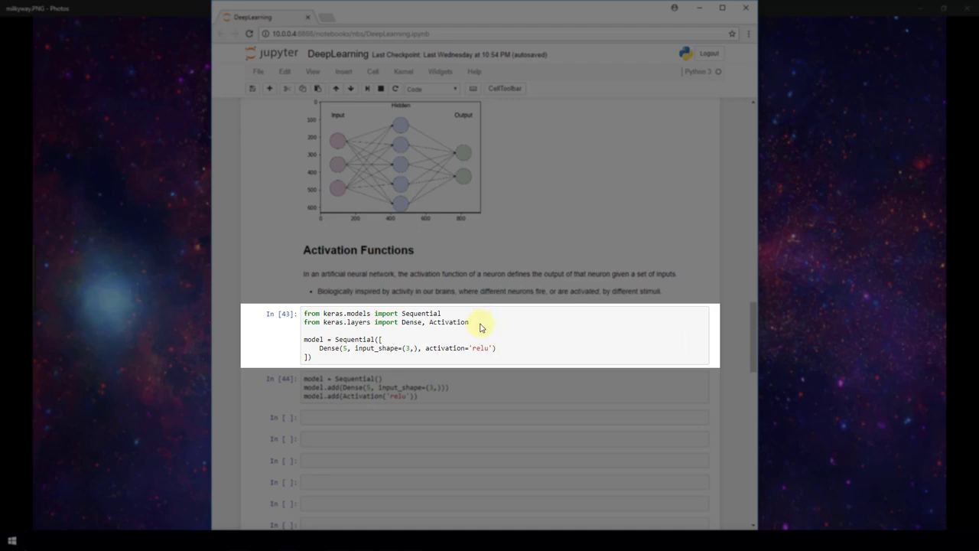
{"action": "mouse_move", "coordinate": [306, 350]}
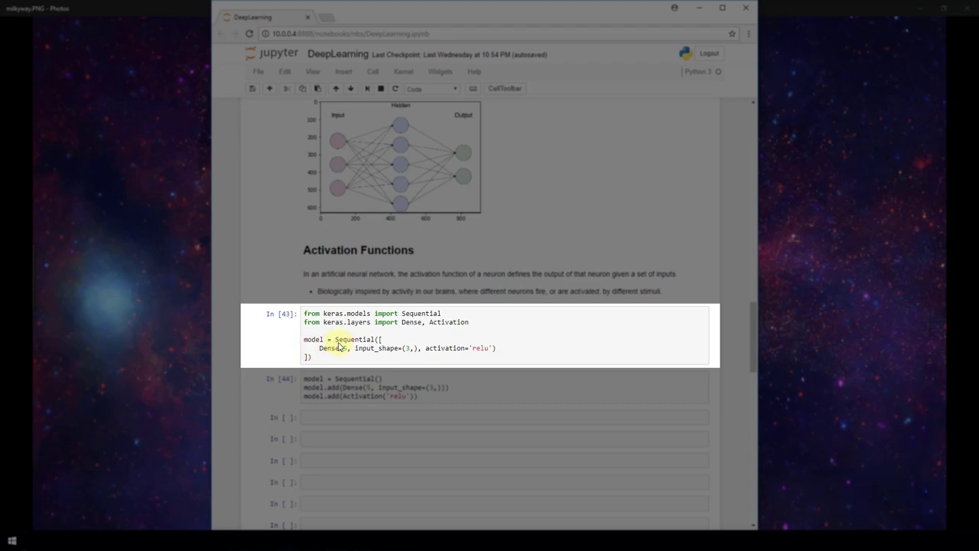
{"action": "mouse_move", "coordinate": [368, 348]}
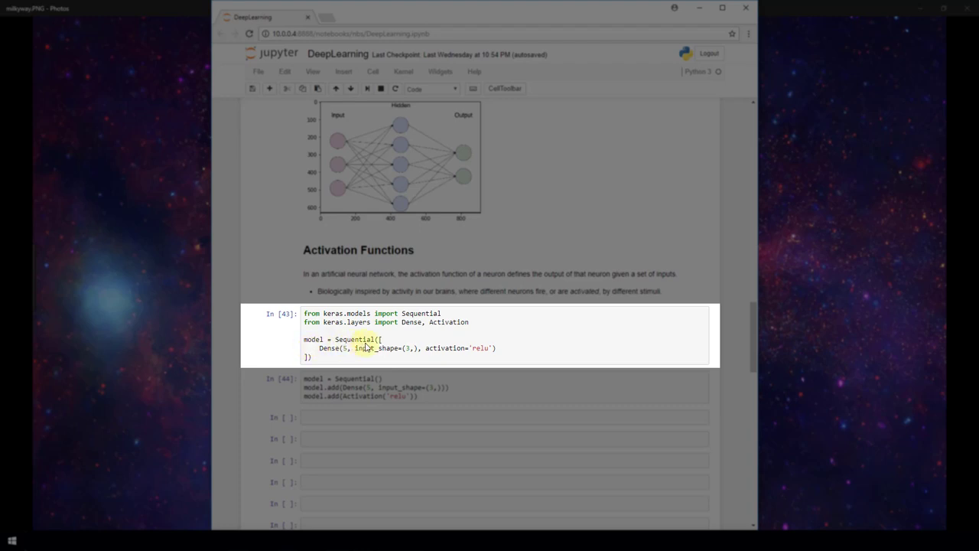
{"action": "mouse_move", "coordinate": [504, 348]}
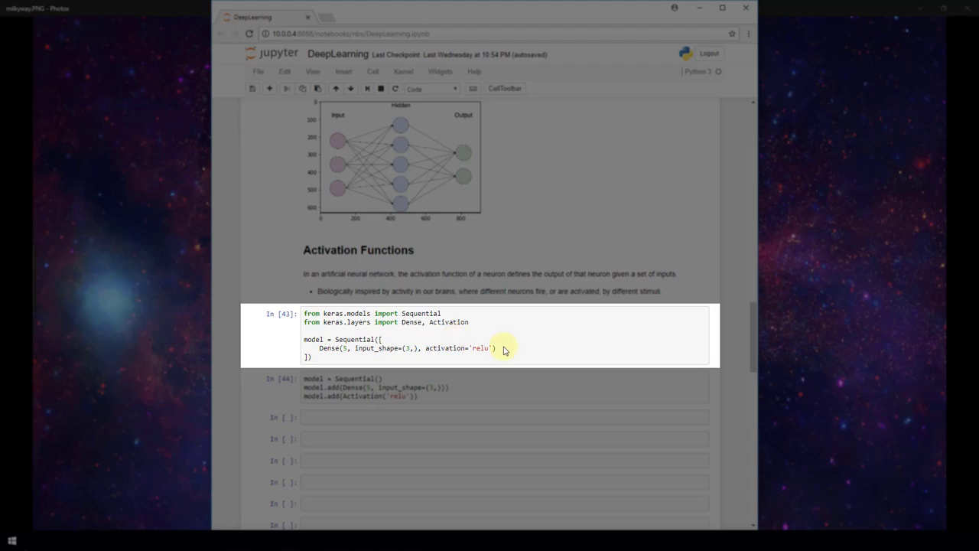
{"action": "mouse_move", "coordinate": [486, 356]}
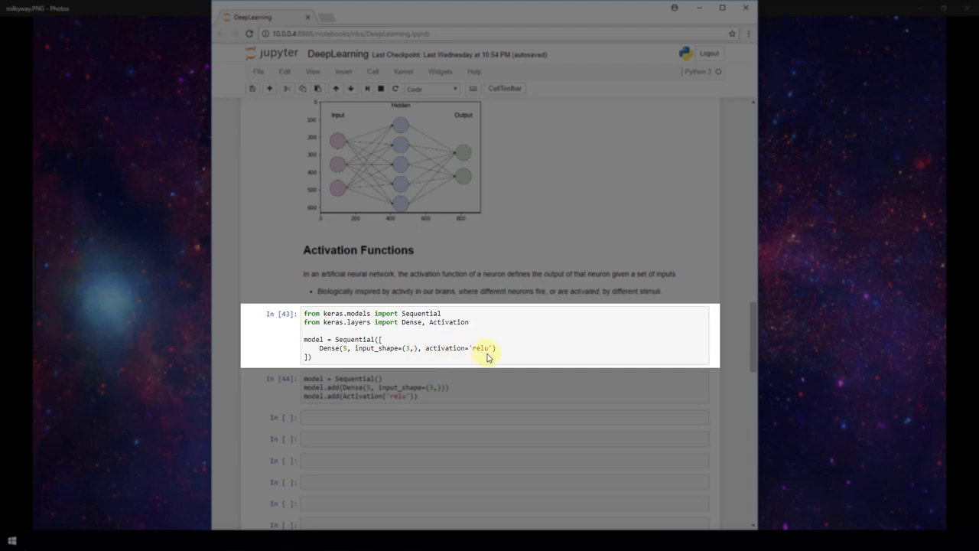
{"action": "mouse_move", "coordinate": [526, 352]}
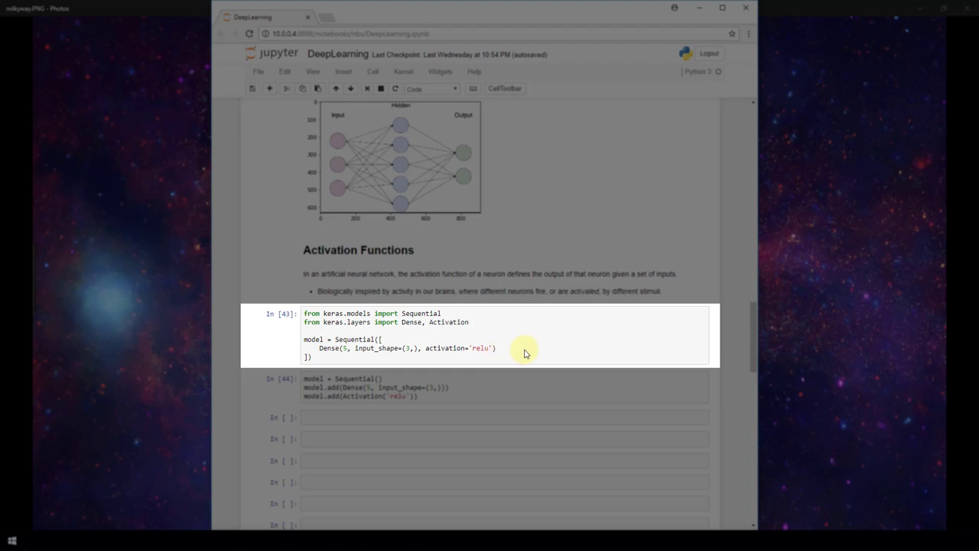
{"action": "mouse_move", "coordinate": [519, 352]}
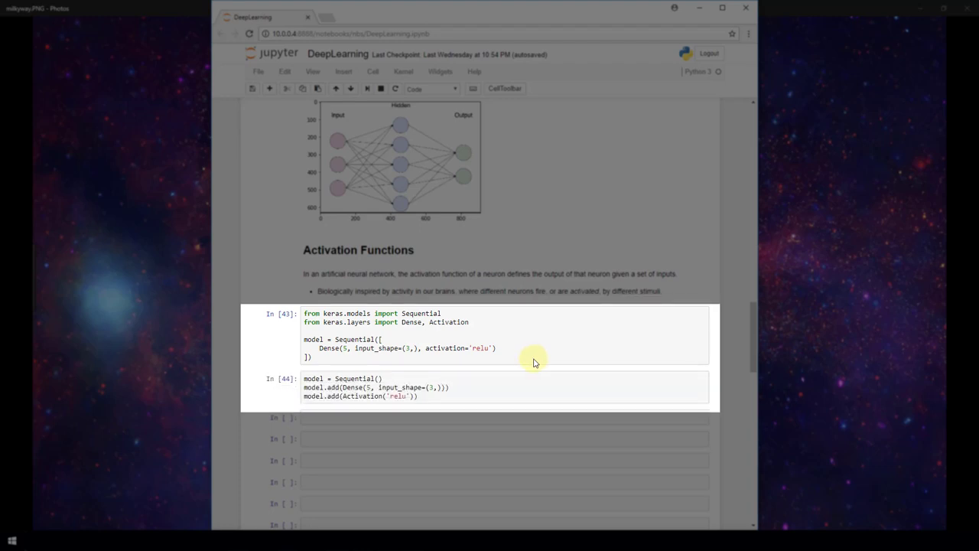
{"action": "mouse_move", "coordinate": [436, 388]}
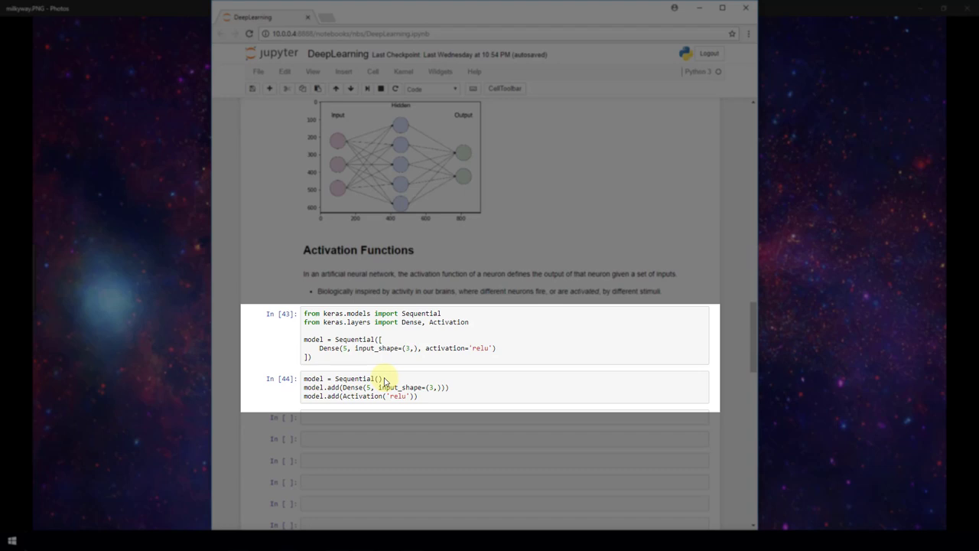
{"action": "mouse_move", "coordinate": [474, 392]}
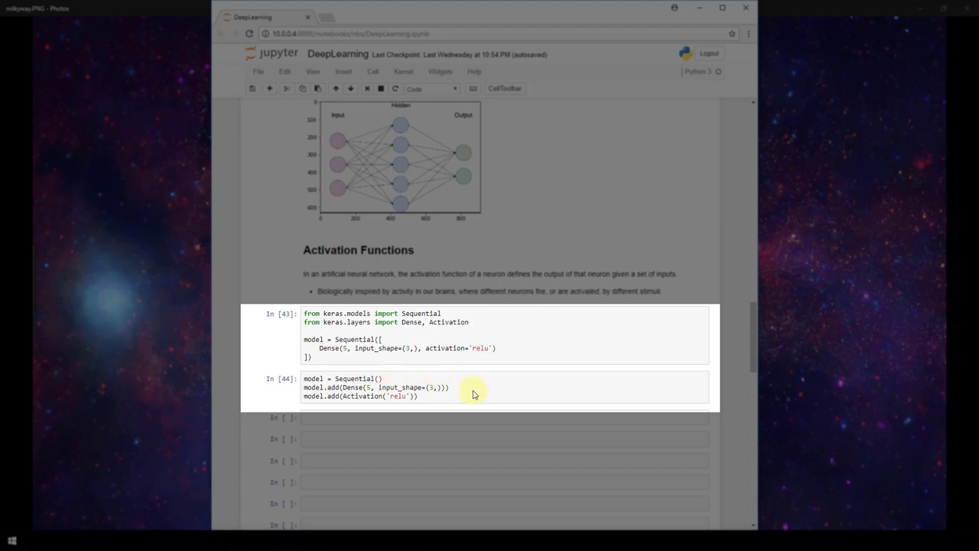
{"action": "mouse_move", "coordinate": [452, 391]}
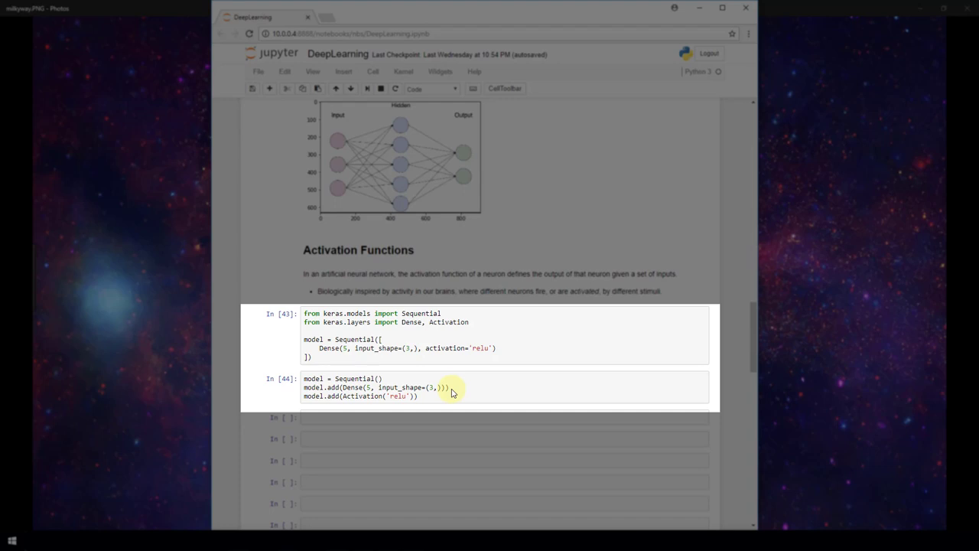
{"action": "mouse_move", "coordinate": [455, 366]}
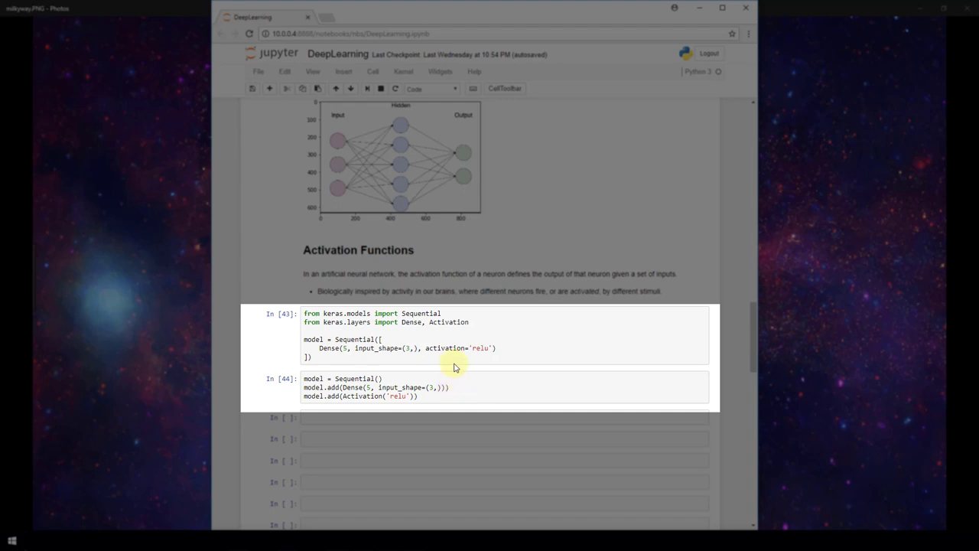
{"action": "mouse_move", "coordinate": [447, 395]}
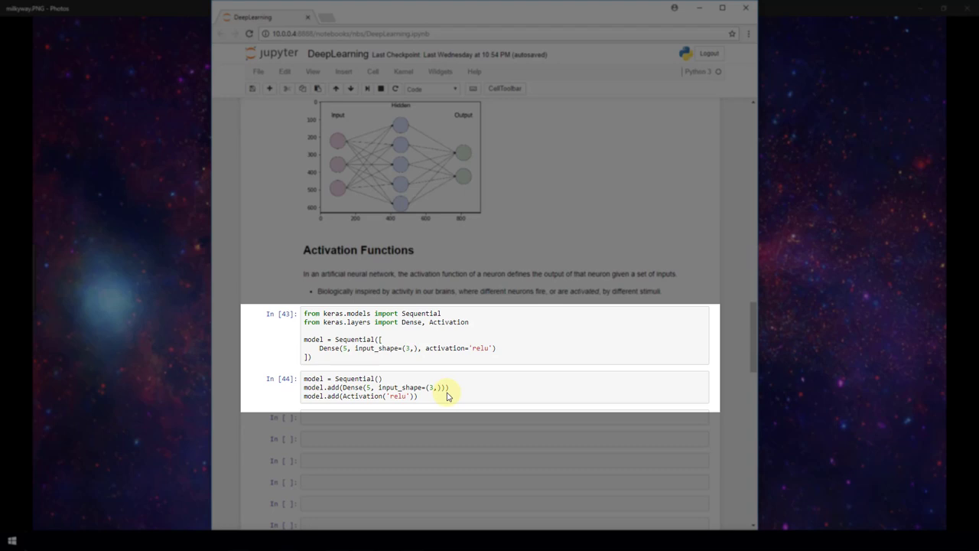
{"action": "mouse_move", "coordinate": [446, 400]}
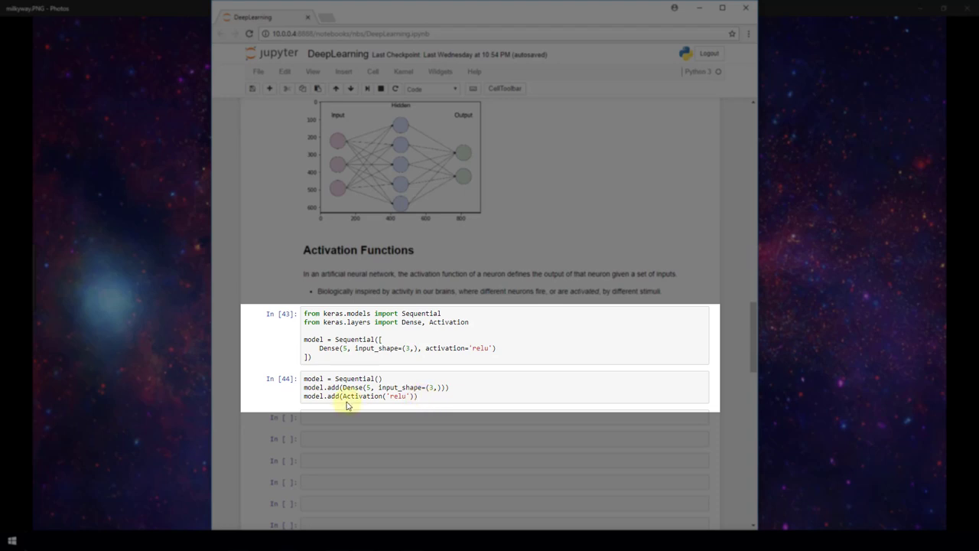
{"action": "mouse_move", "coordinate": [388, 405]}
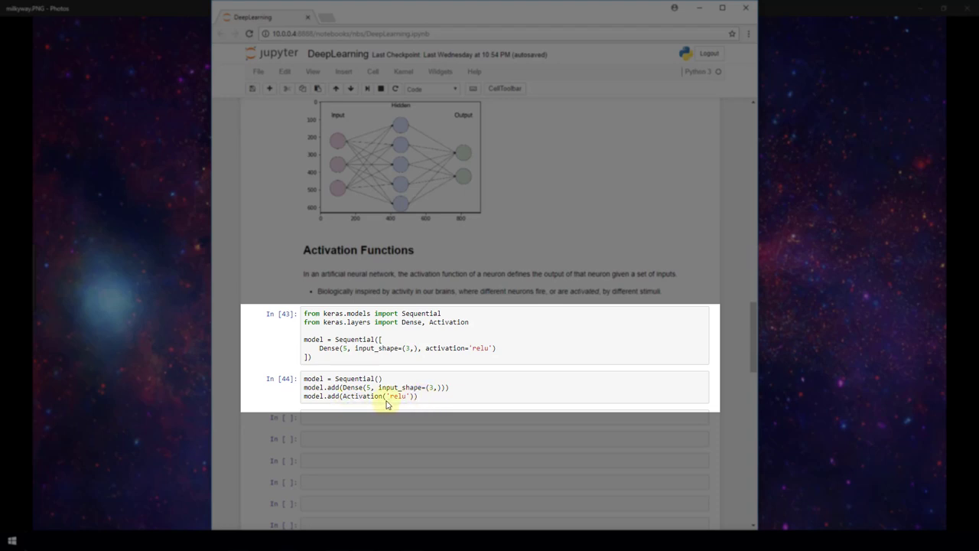